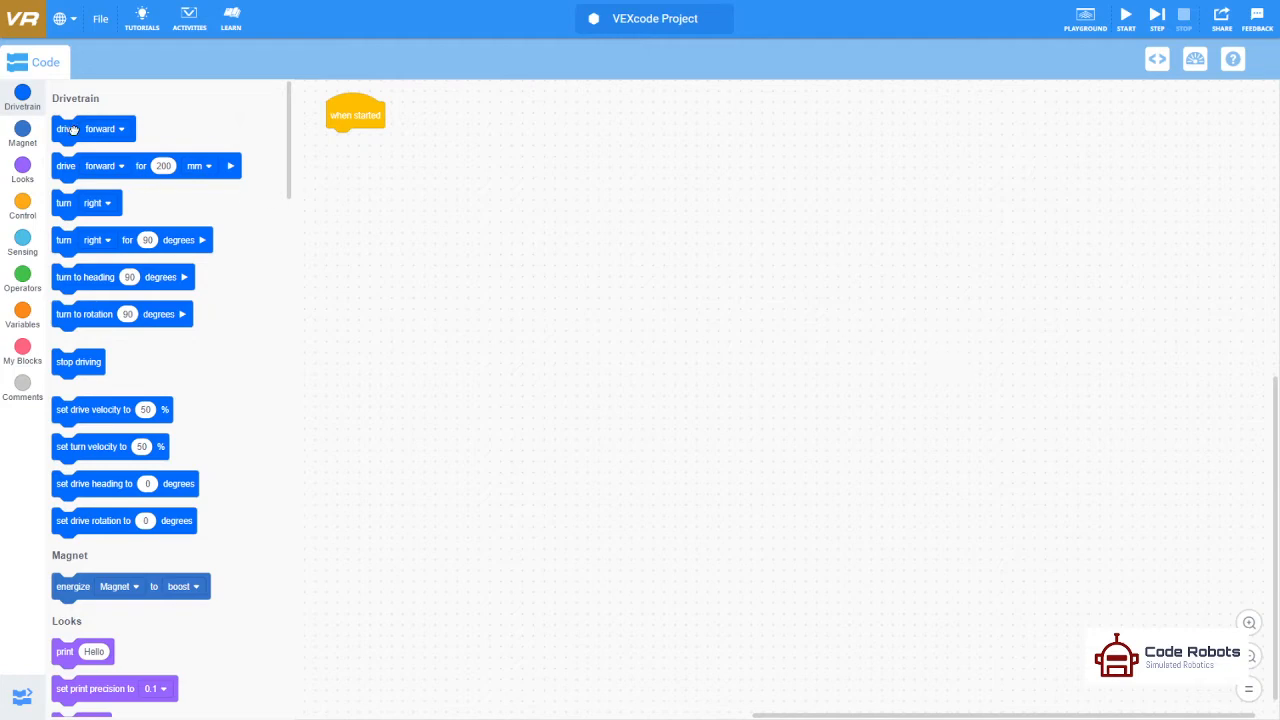
Step: Attach a 'drive forward' block from the Drivetrain palette under the 'when started' block
{"action": "left_click_drag", "start_coordinate": [88, 128], "coordinate": [364, 146]}
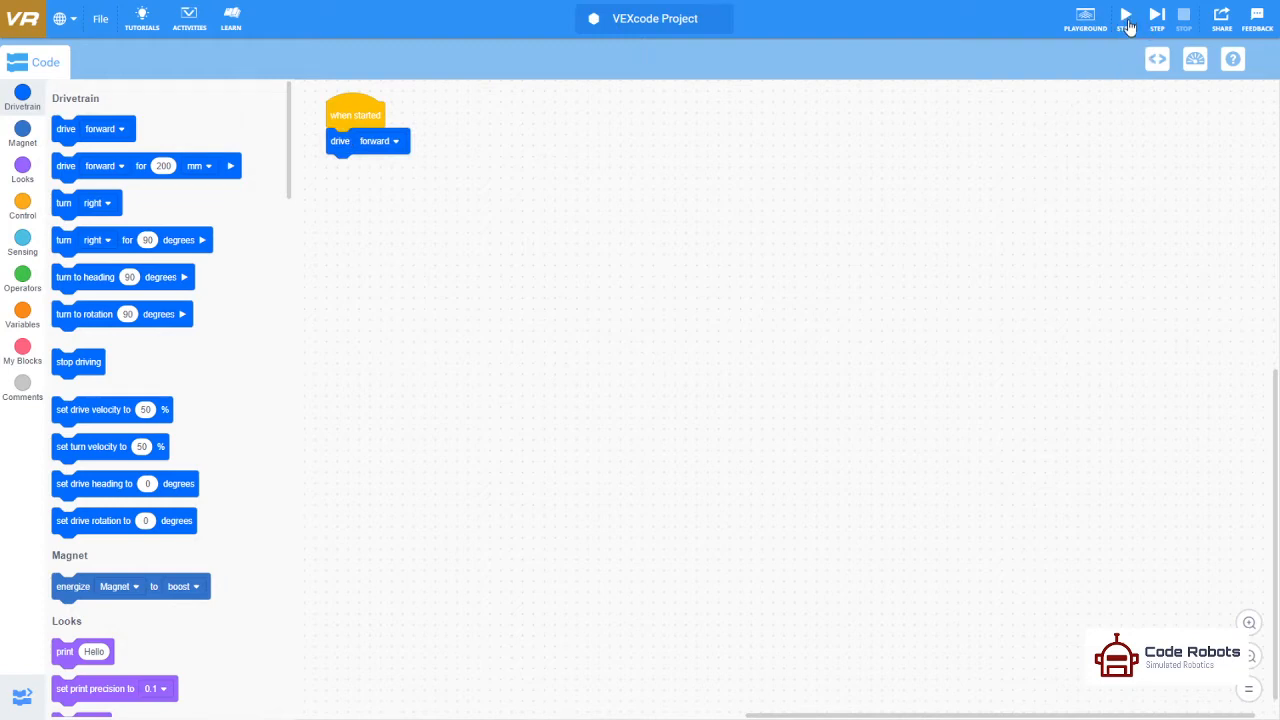
{"action": "mouse_move", "coordinate": [1116, 42]}
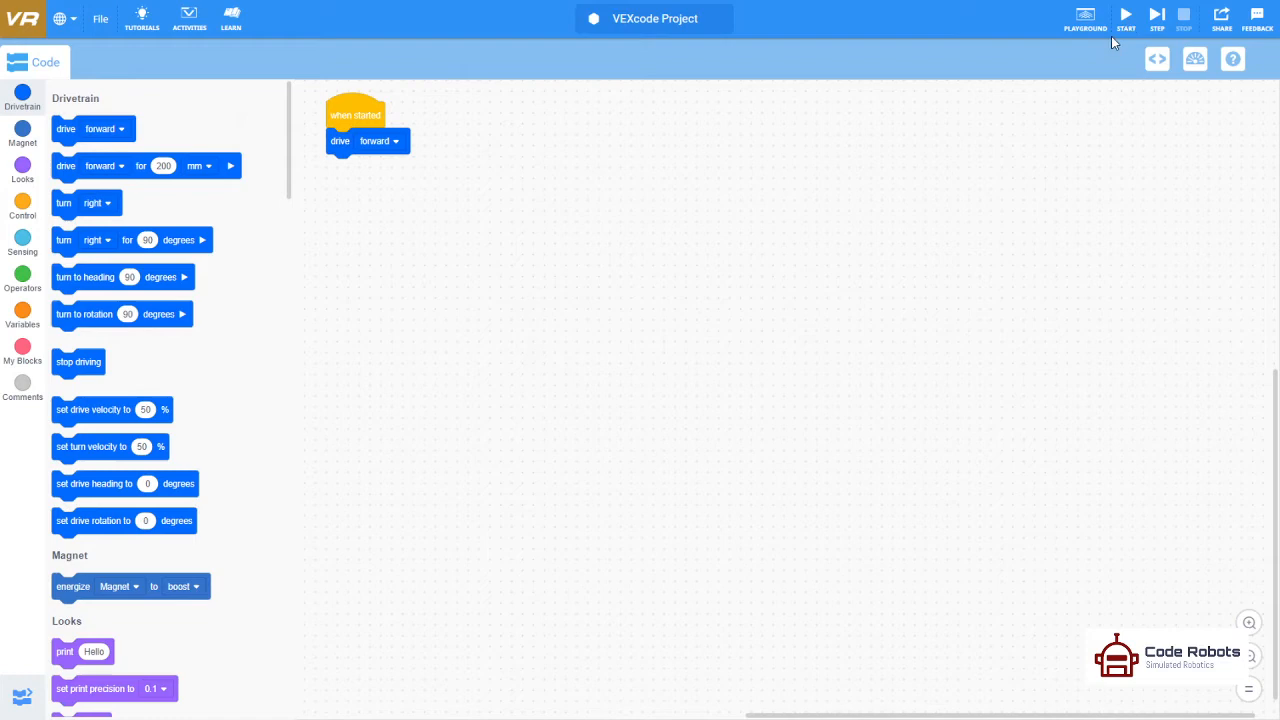
{"action": "mouse_move", "coordinate": [1016, 258]}
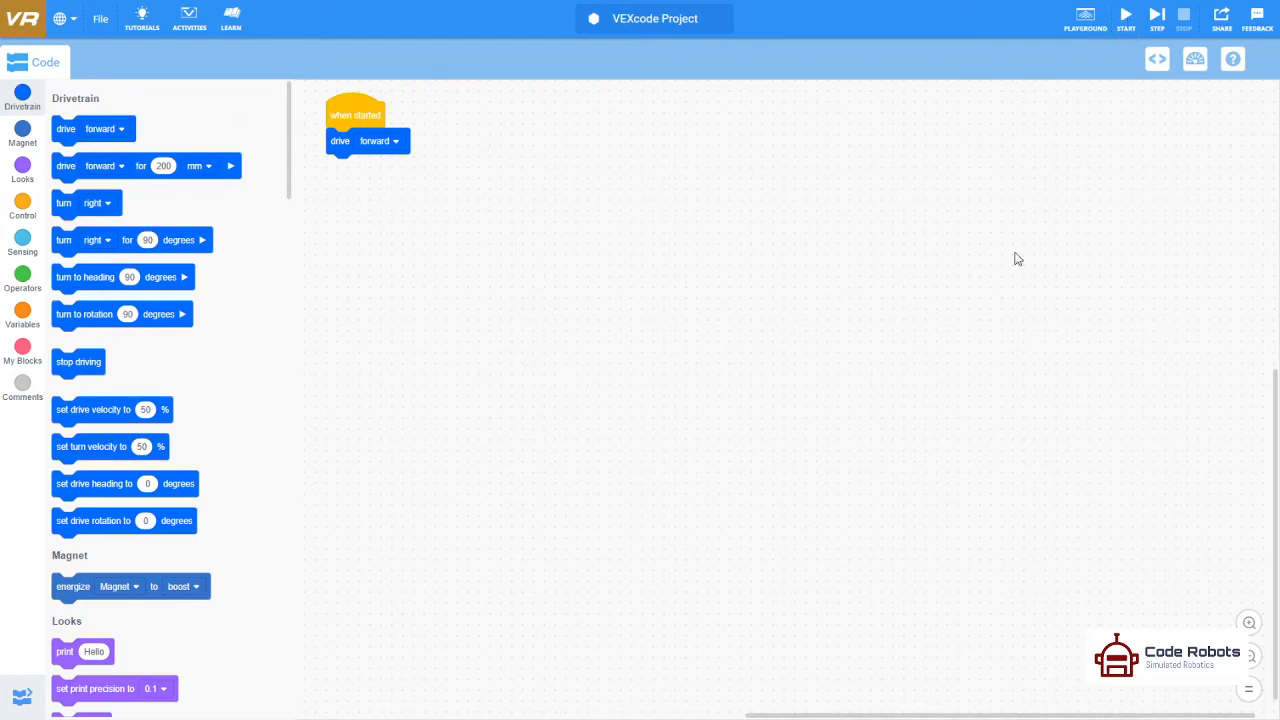
{"action": "mouse_move", "coordinate": [966, 444]}
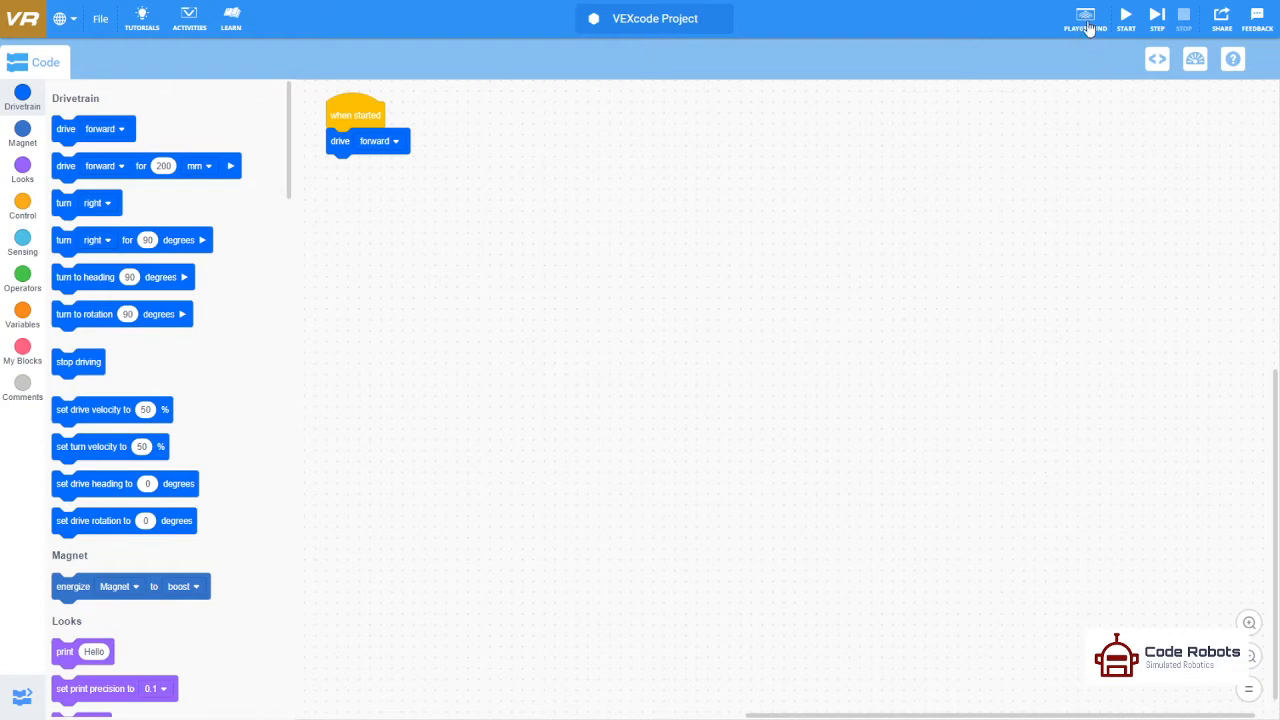
Step: Launch the robot playground and select Castle Crasher from the playground list
{"action": "left_click", "coordinate": [1084, 16]}
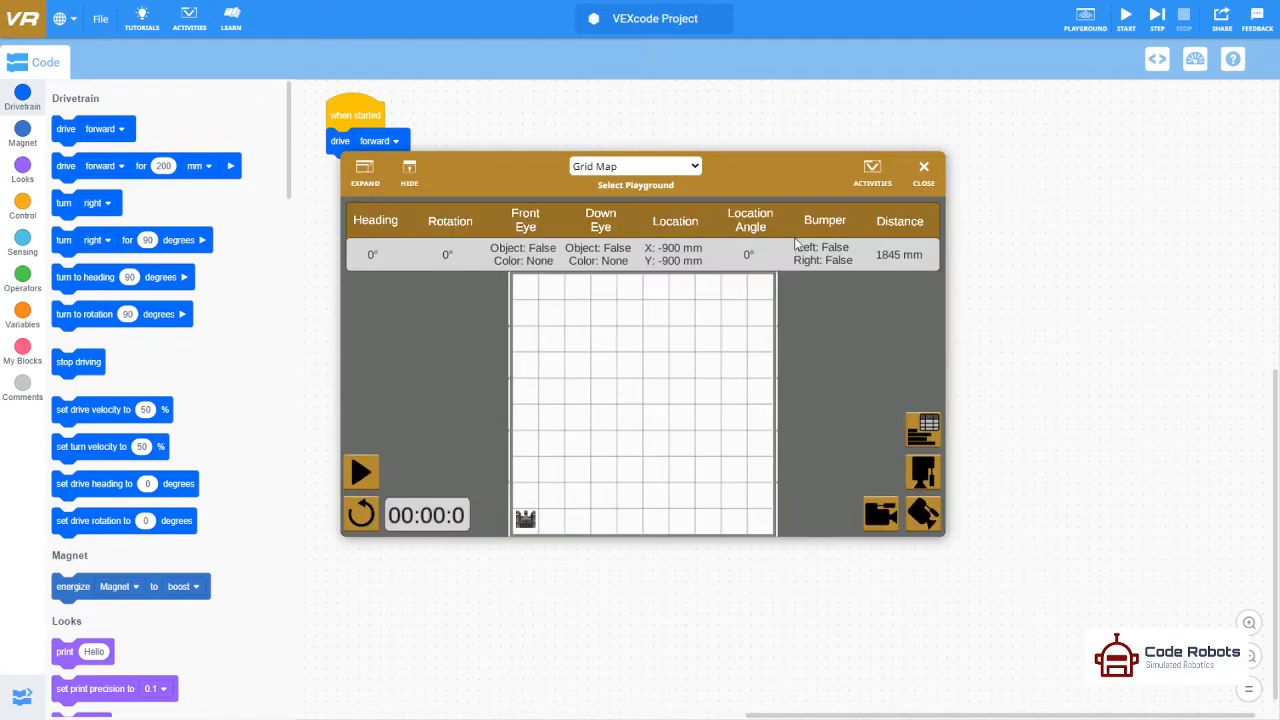
{"action": "mouse_move", "coordinate": [670, 176]}
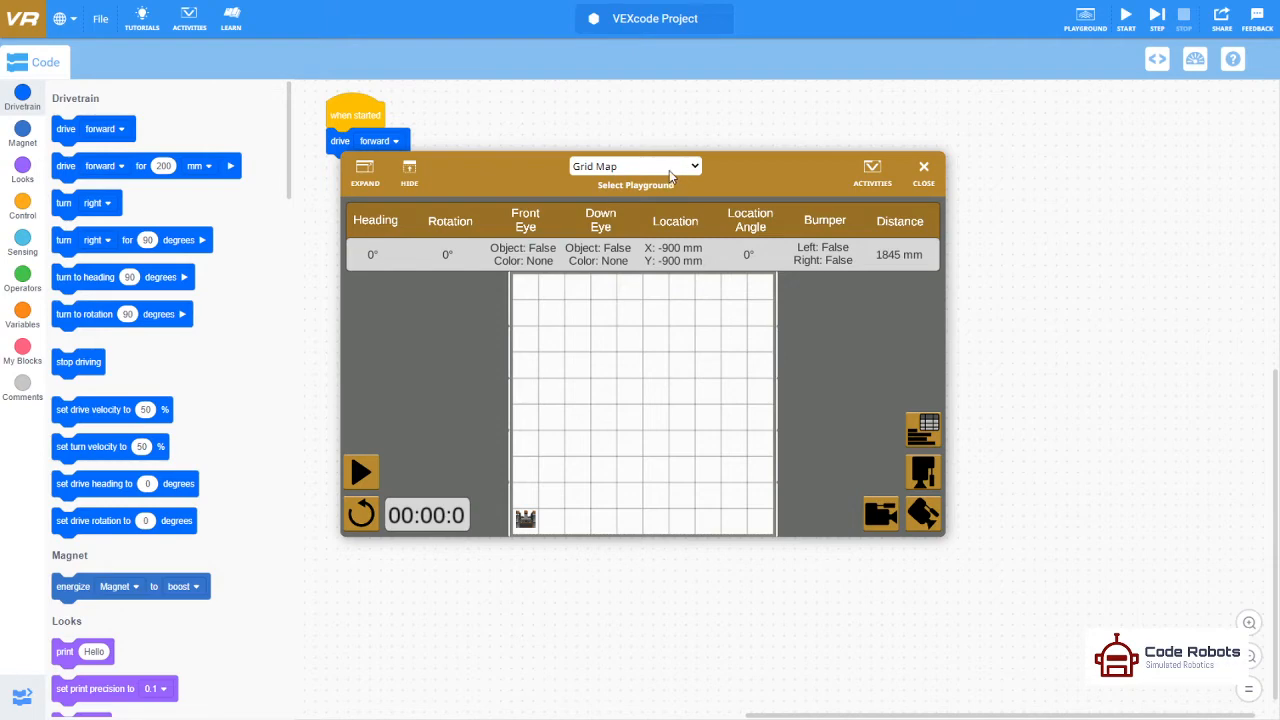
{"action": "mouse_move", "coordinate": [664, 224]}
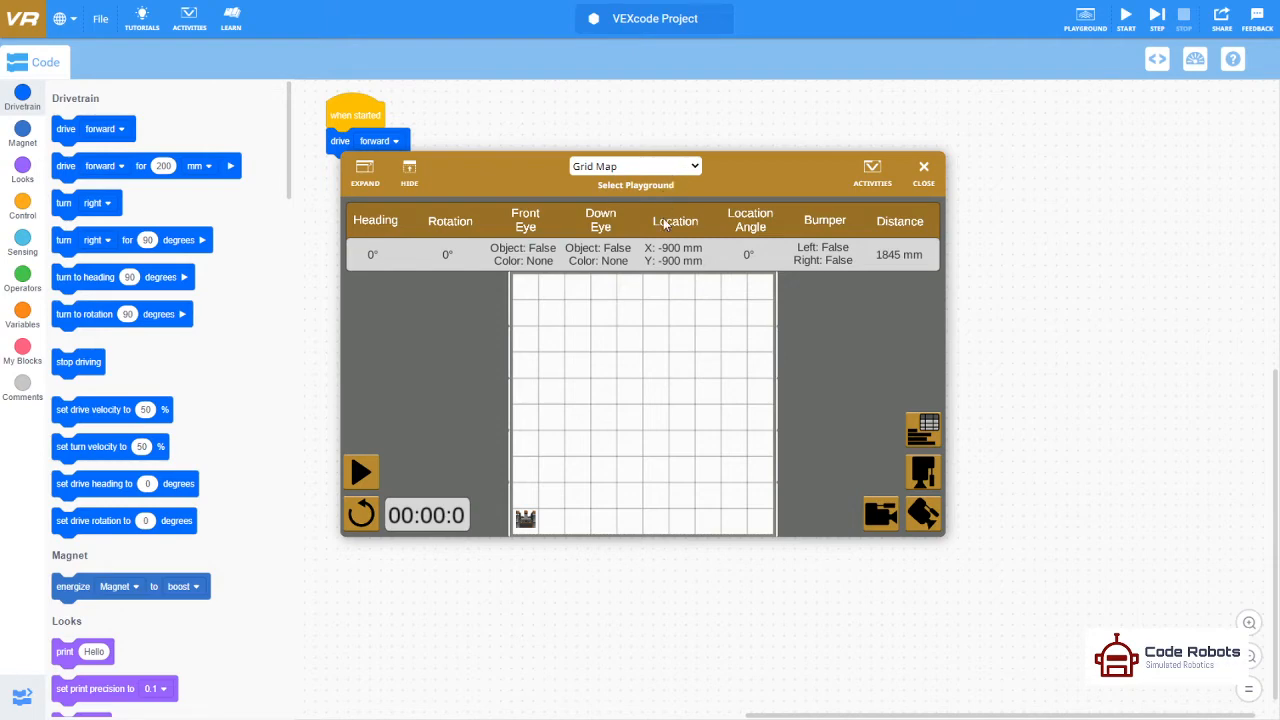
{"action": "left_click", "coordinate": [636, 166]}
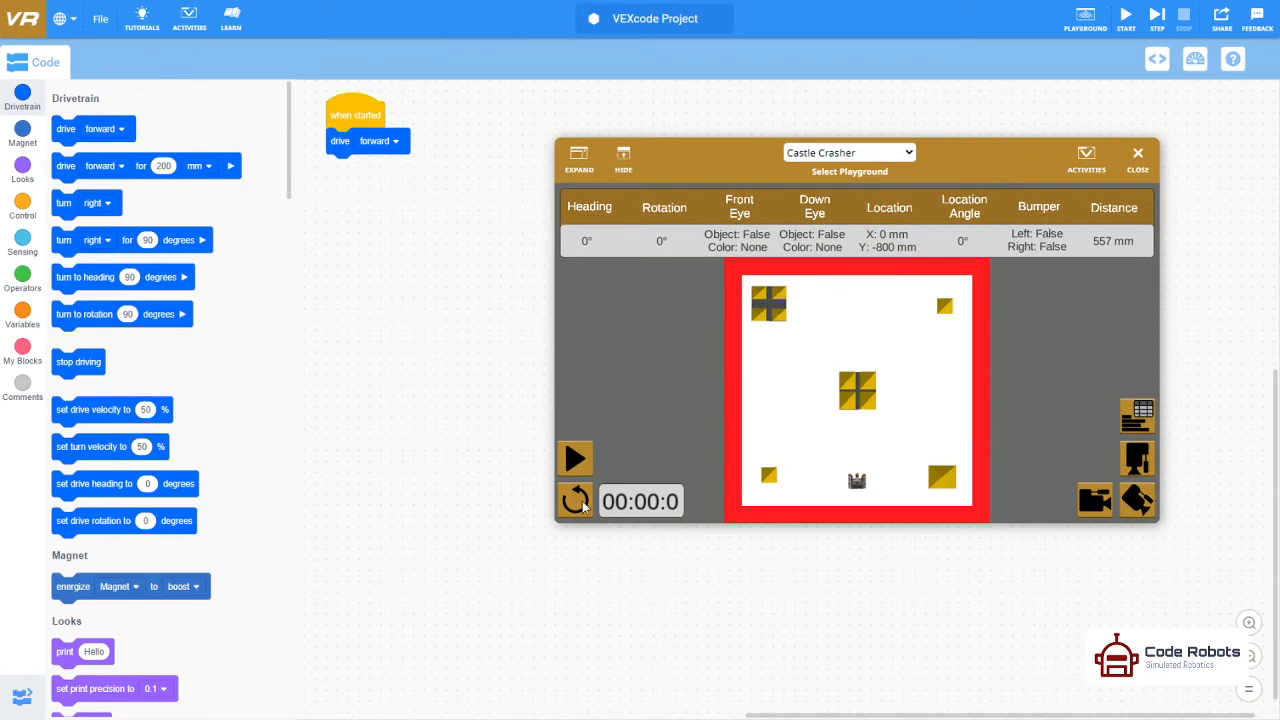
Step: Run the drive-forward program once and reset the robot to its start position
{"action": "left_click", "coordinate": [576, 458]}
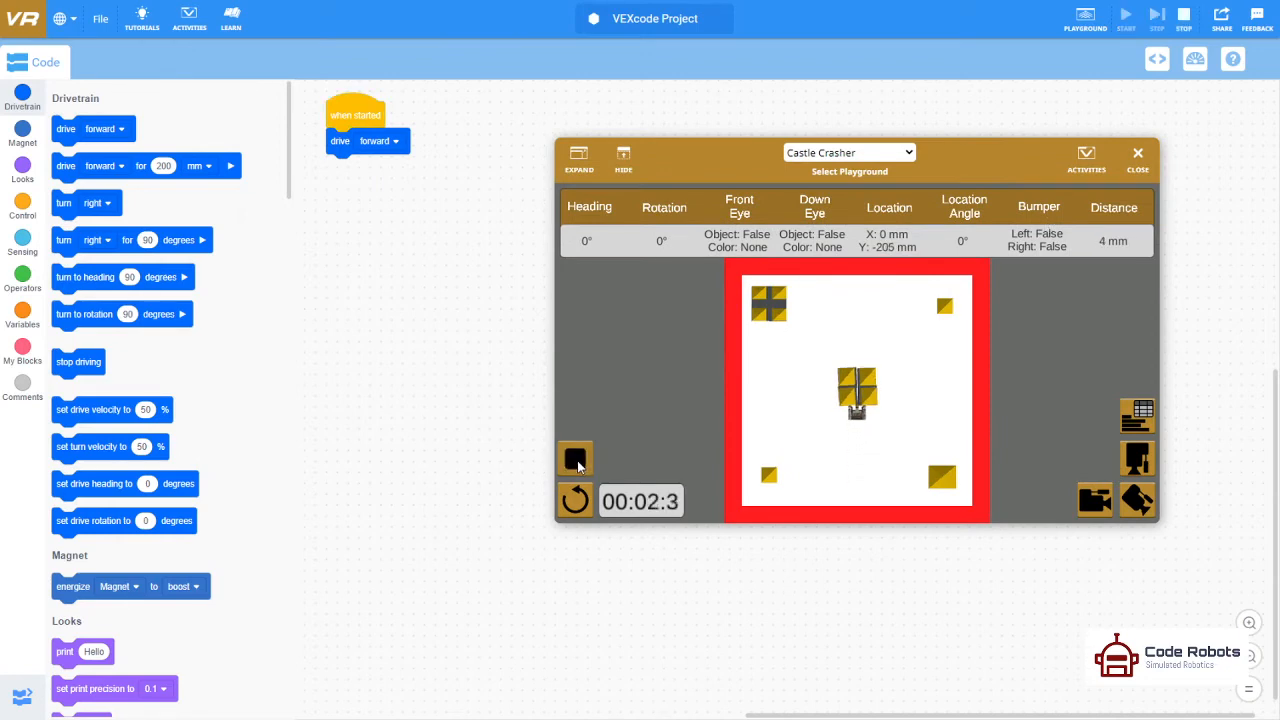
{"action": "left_click", "coordinate": [576, 500]}
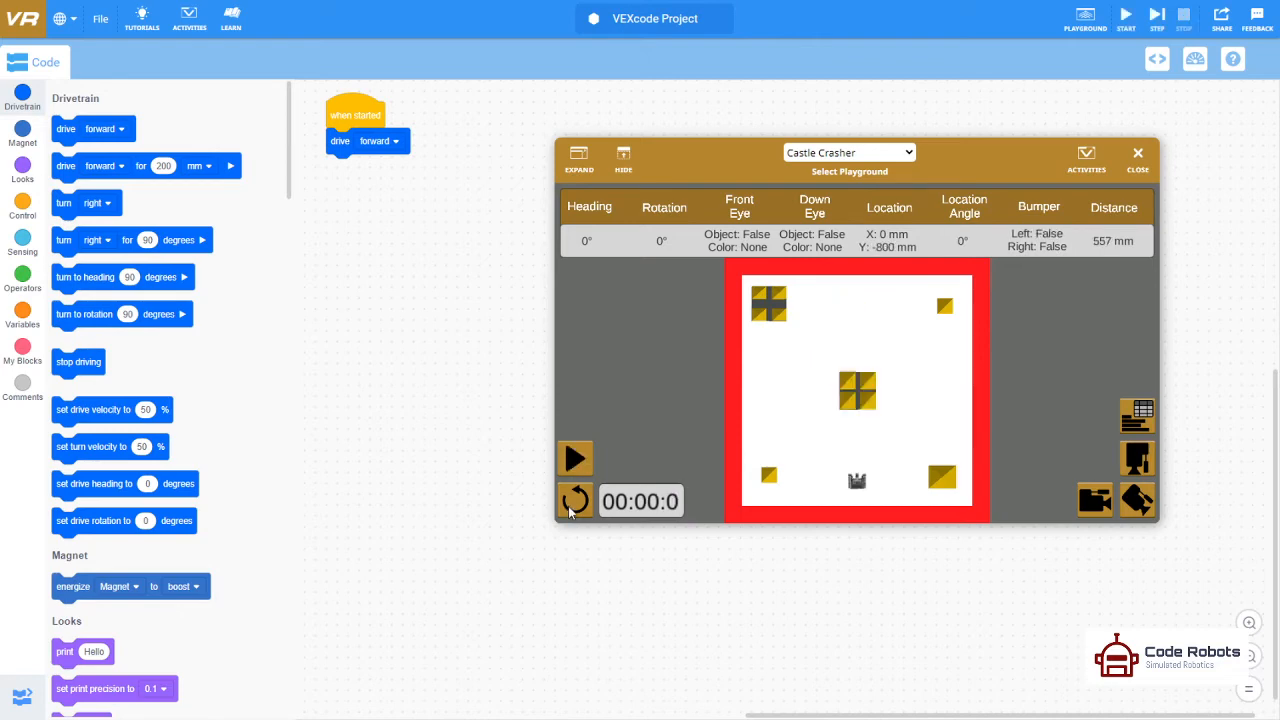
{"action": "mouse_move", "coordinate": [824, 622]}
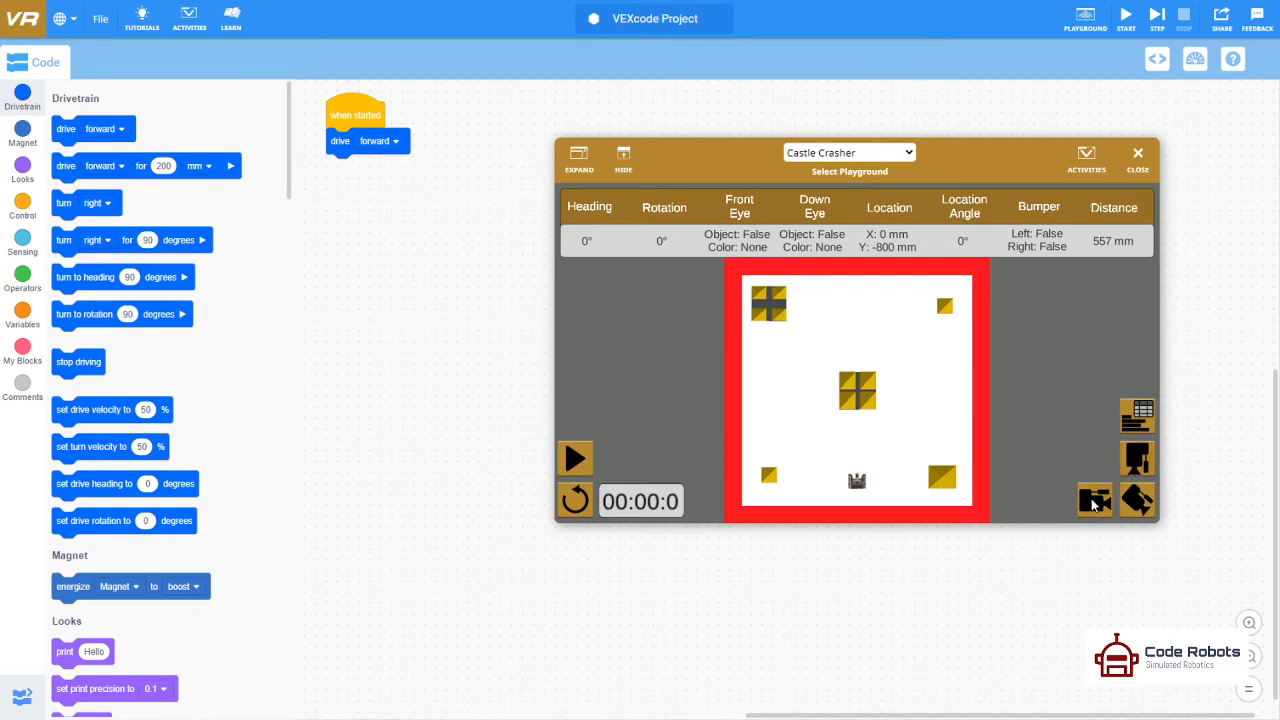
{"action": "mouse_move", "coordinate": [1160, 486]}
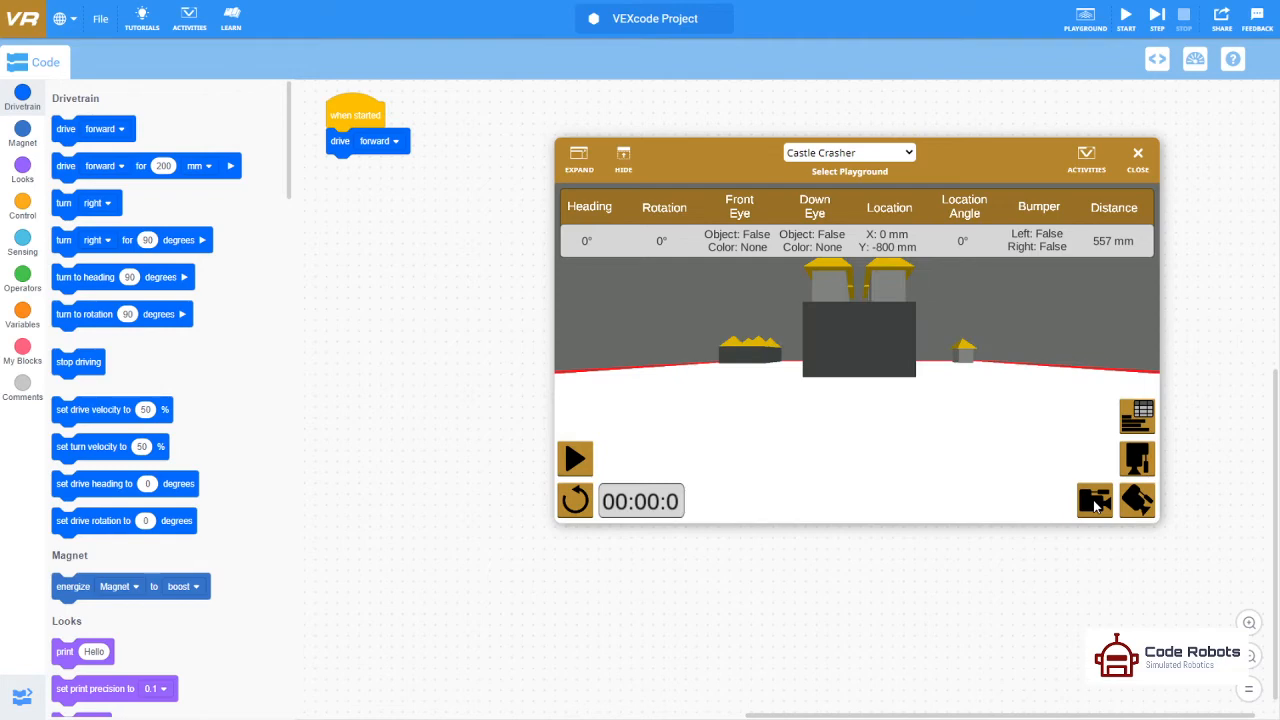
Step: Run the program from the 3D view, reset, and run it again while switching cameras
{"action": "left_click", "coordinate": [576, 458]}
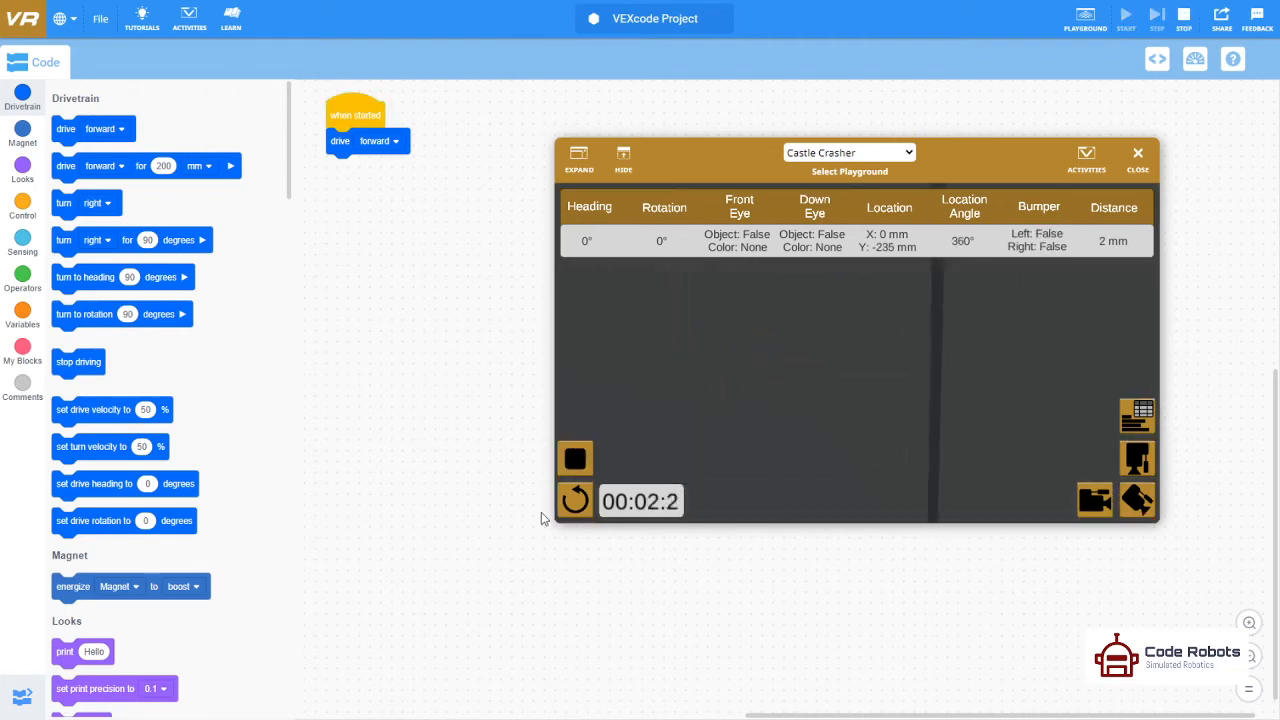
{"action": "left_click", "coordinate": [576, 500]}
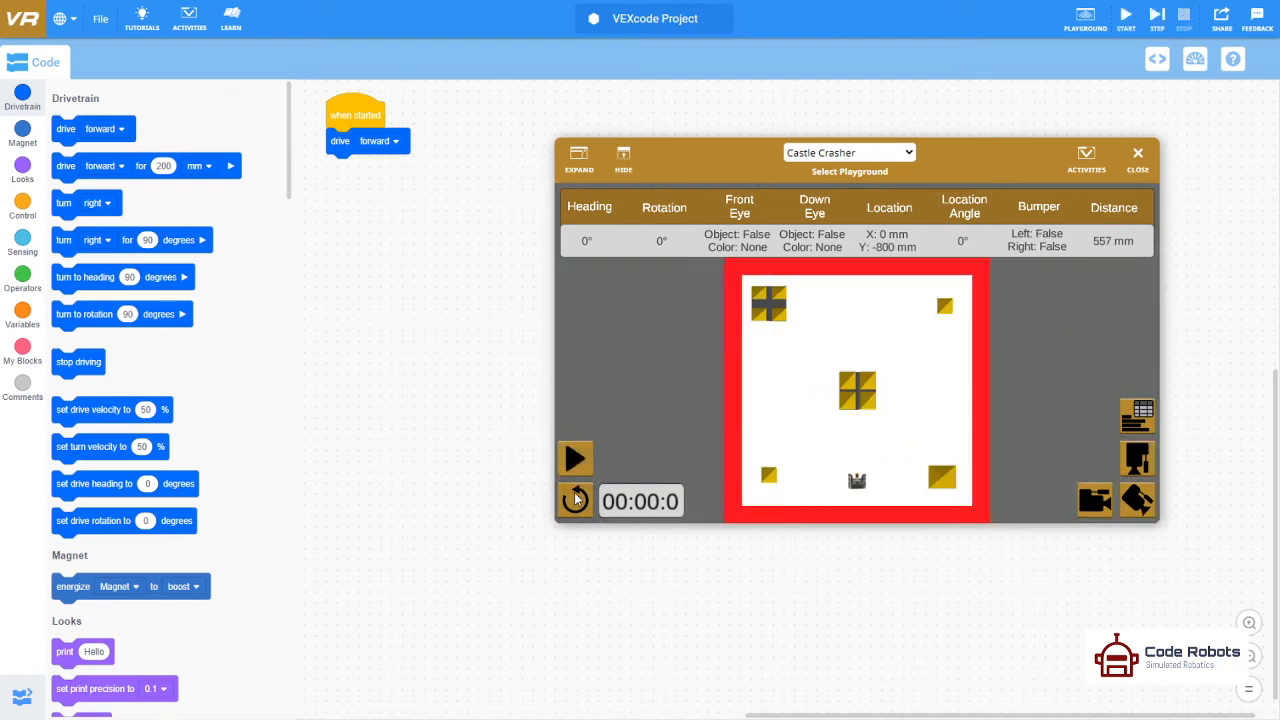
{"action": "left_click", "coordinate": [574, 458]}
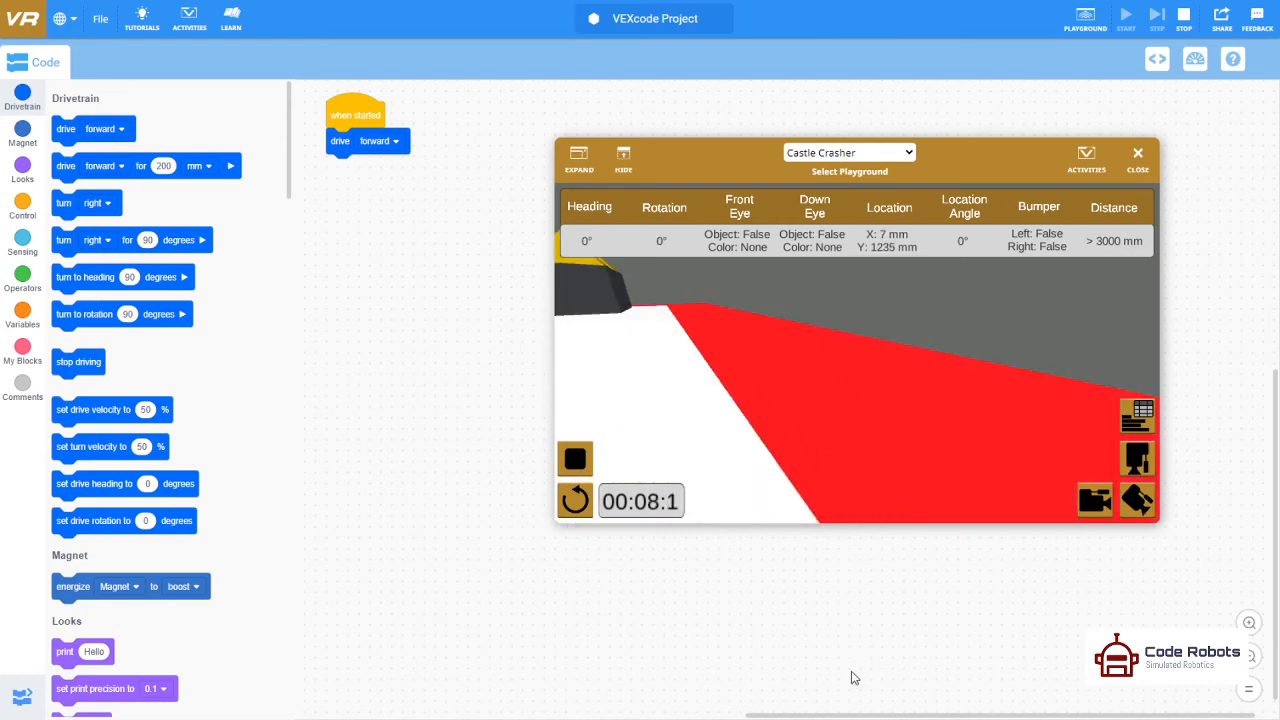
Step: Stop the running program and reset the robot back to its start position
{"action": "left_click", "coordinate": [576, 458]}
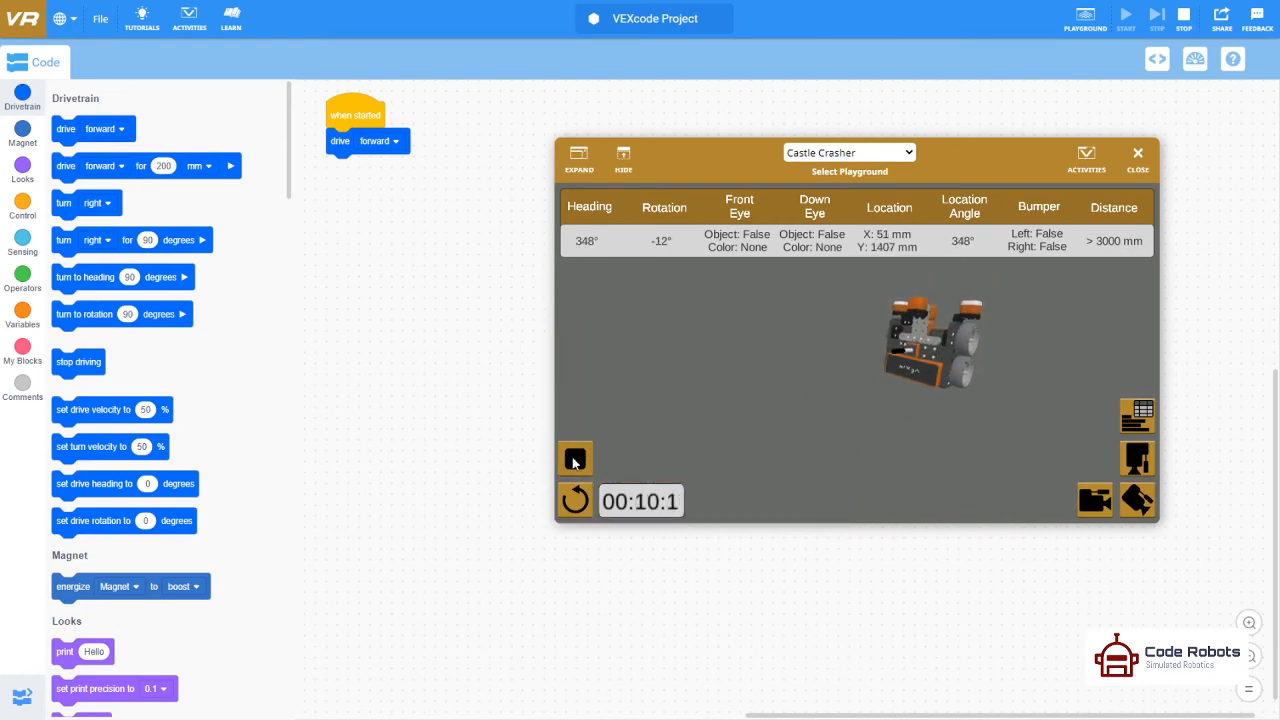
{"action": "left_click", "coordinate": [576, 458]}
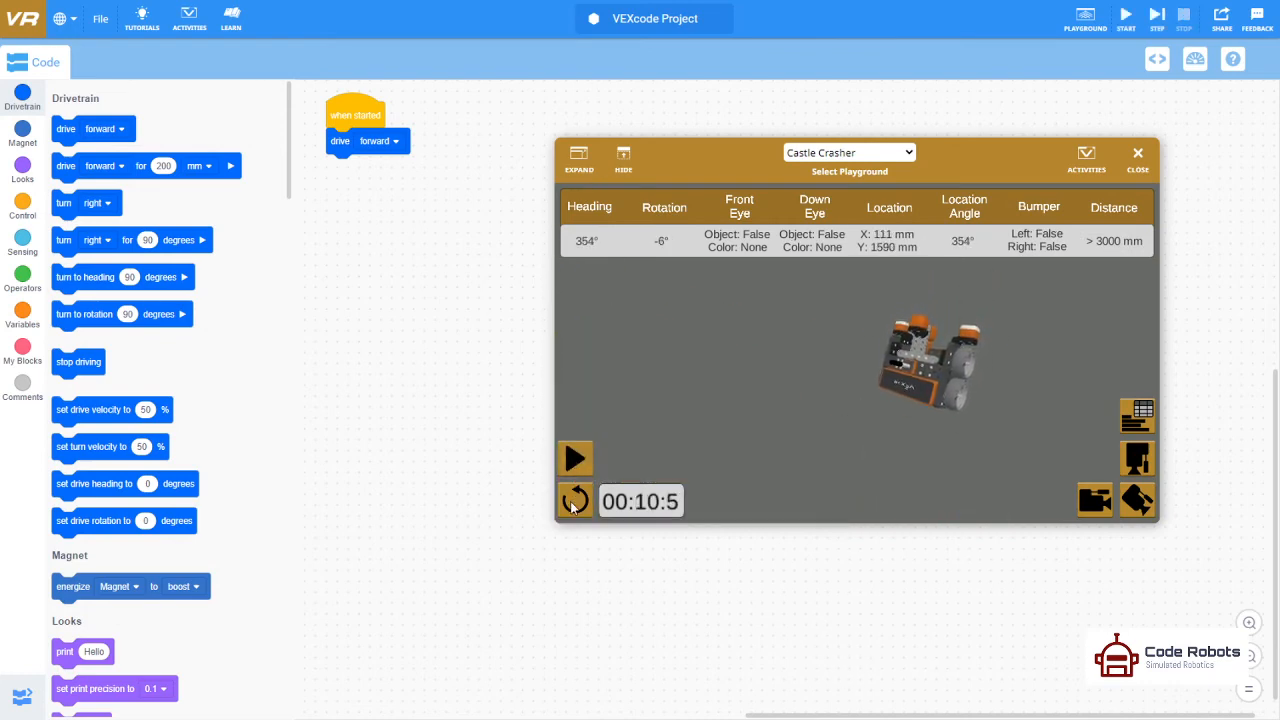
{"action": "left_click", "coordinate": [576, 500]}
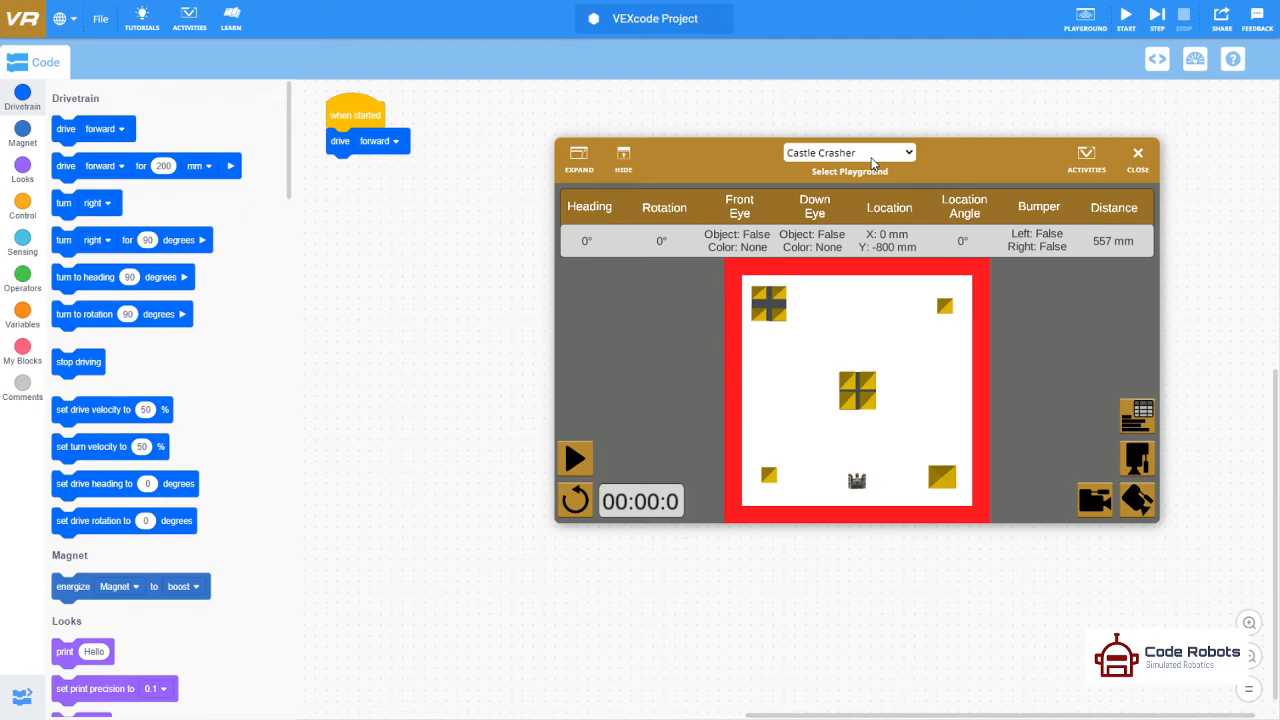
{"action": "mouse_move", "coordinate": [922, 136]}
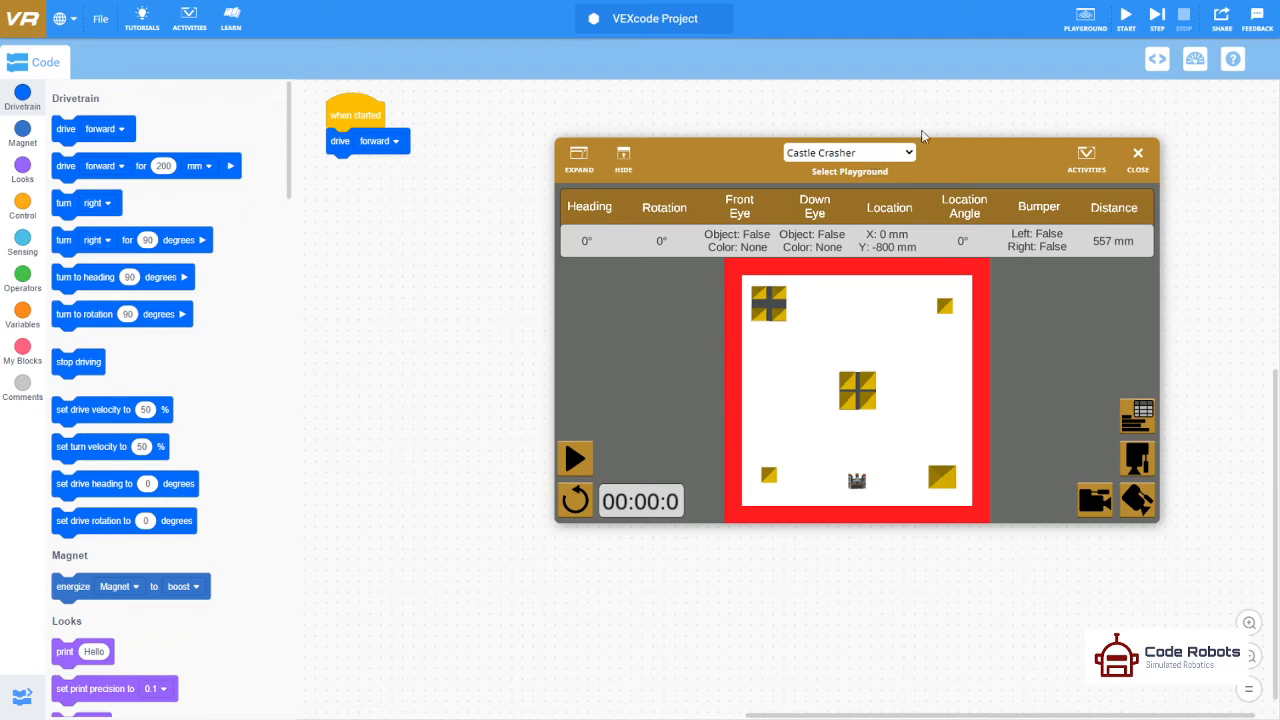
{"action": "mouse_move", "coordinate": [1112, 252]}
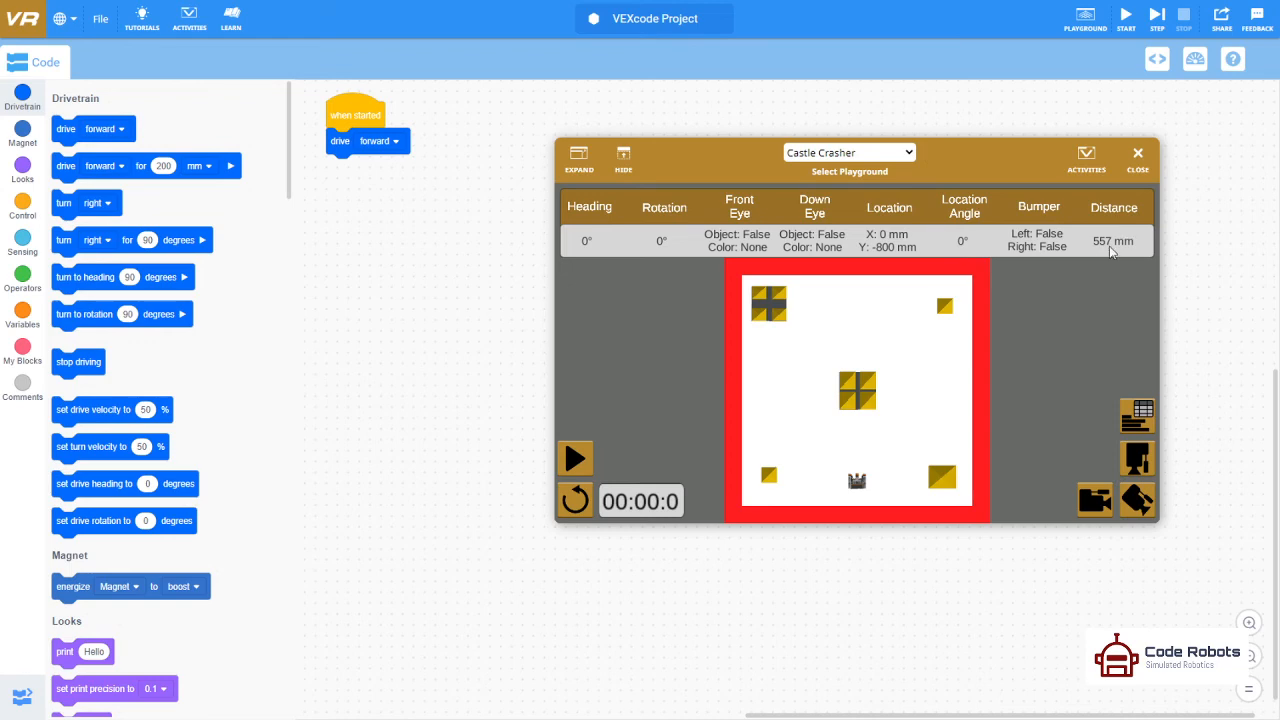
{"action": "mouse_move", "coordinate": [936, 264]}
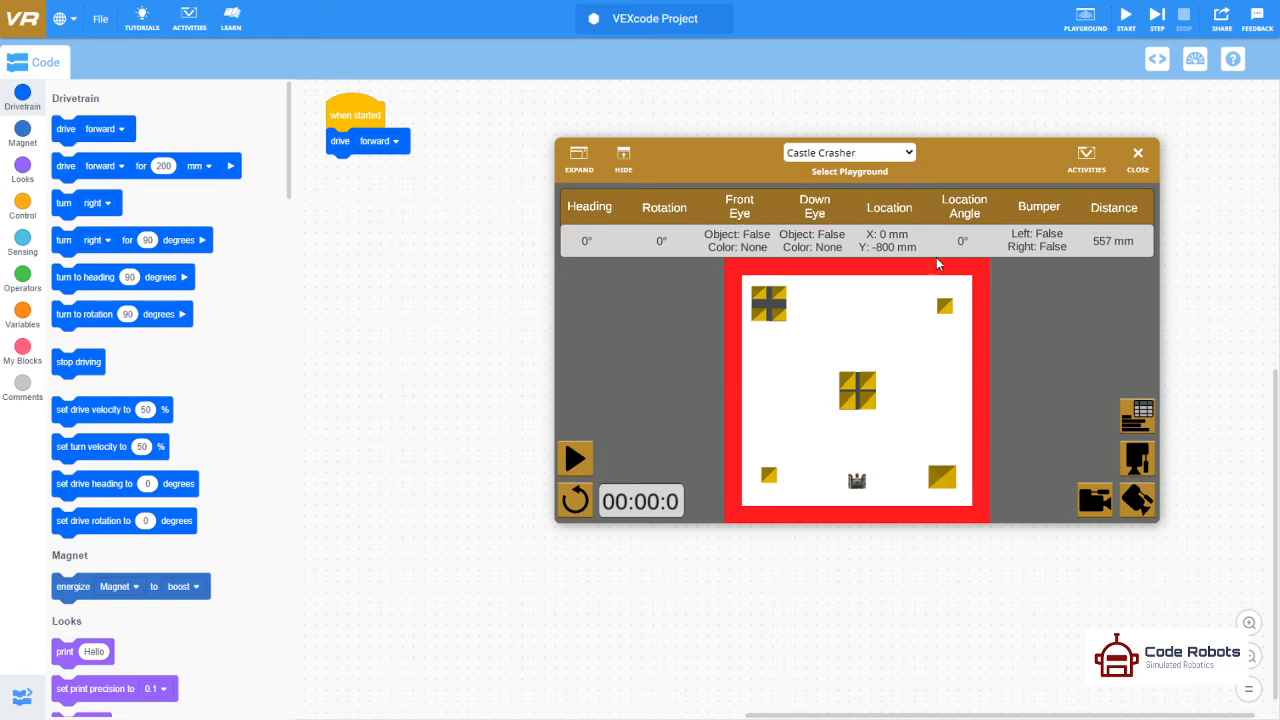
{"action": "mouse_move", "coordinate": [1060, 312]}
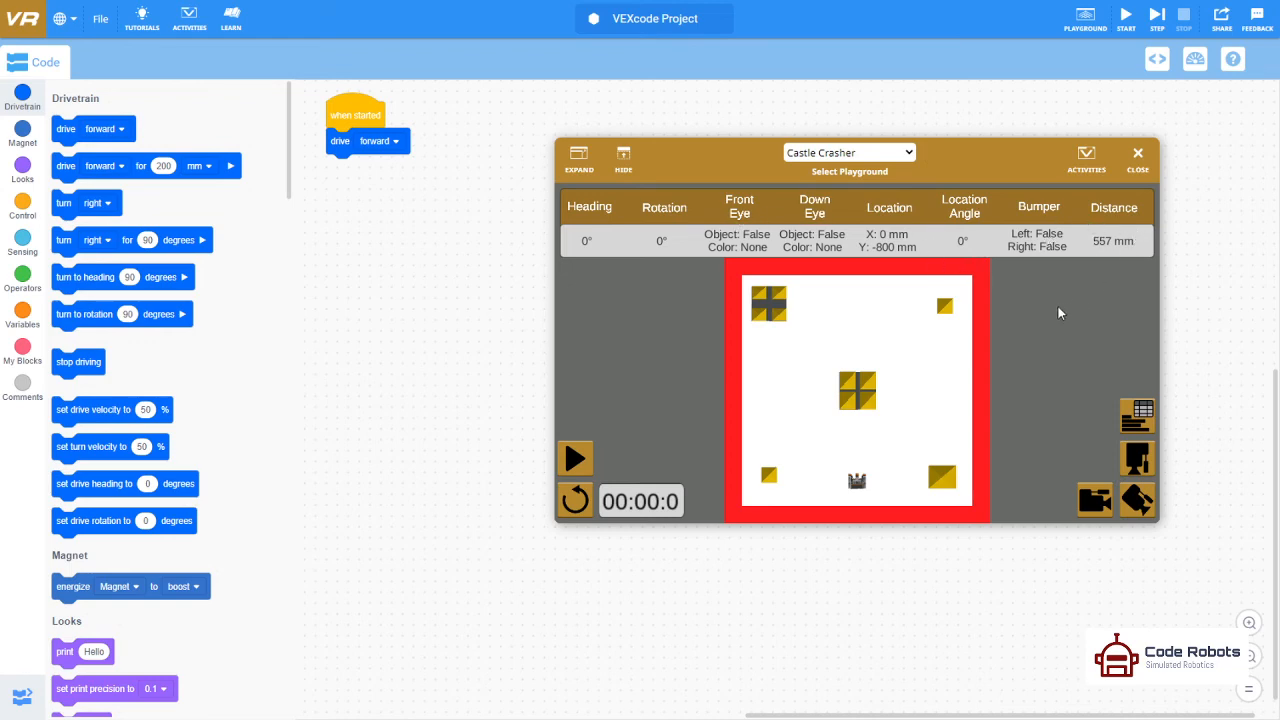
{"action": "mouse_move", "coordinate": [98, 22]}
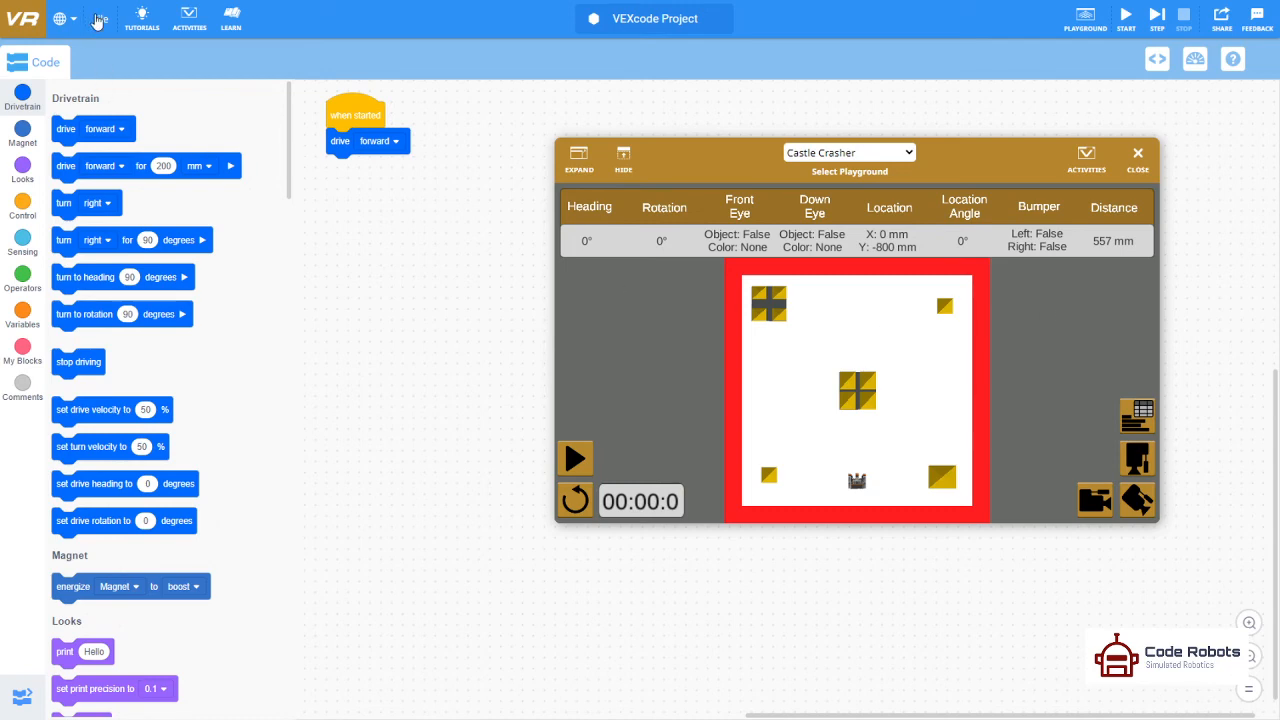
Step: Show the File menu's project options for creating, loading or saving
{"action": "left_click", "coordinate": [100, 18]}
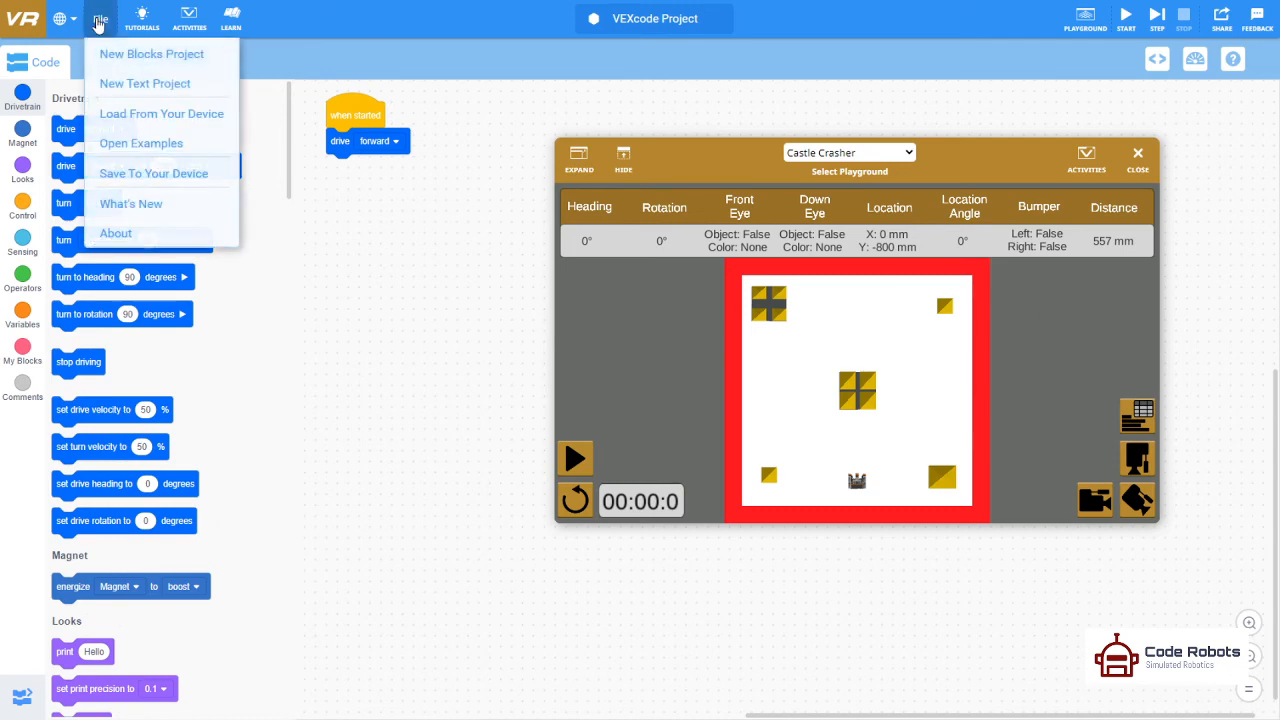
{"action": "mouse_move", "coordinate": [162, 112]}
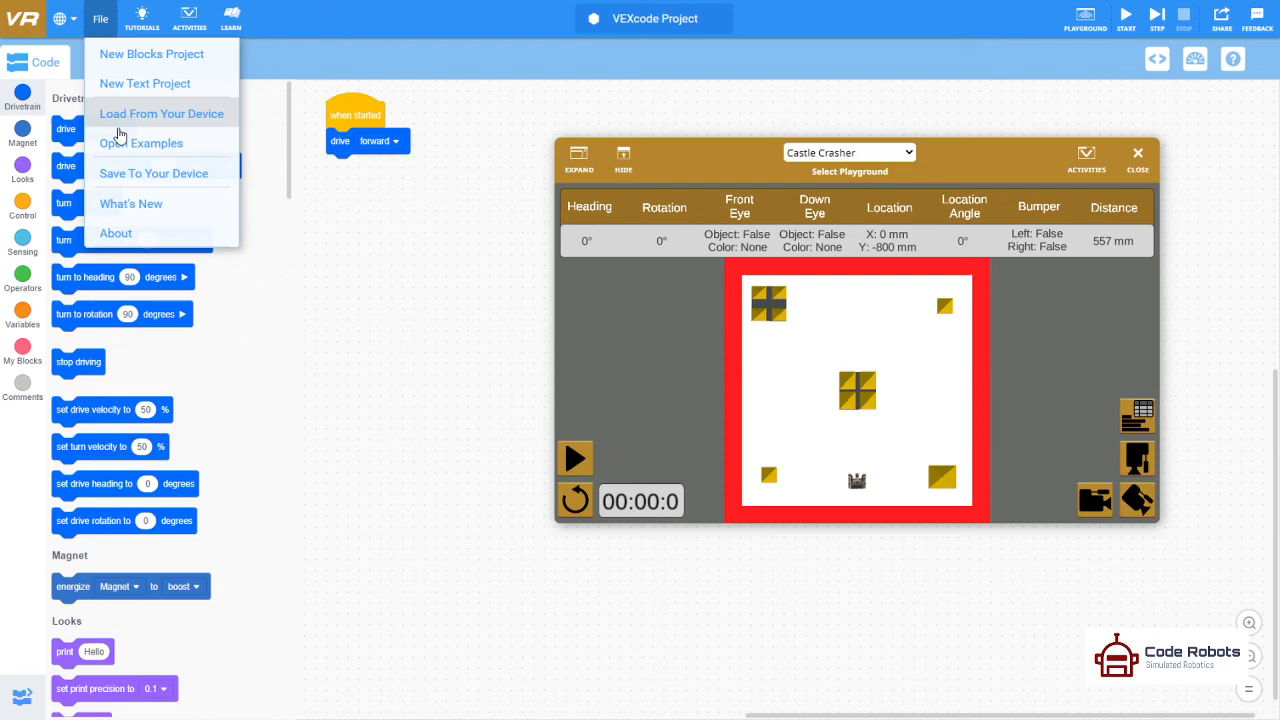